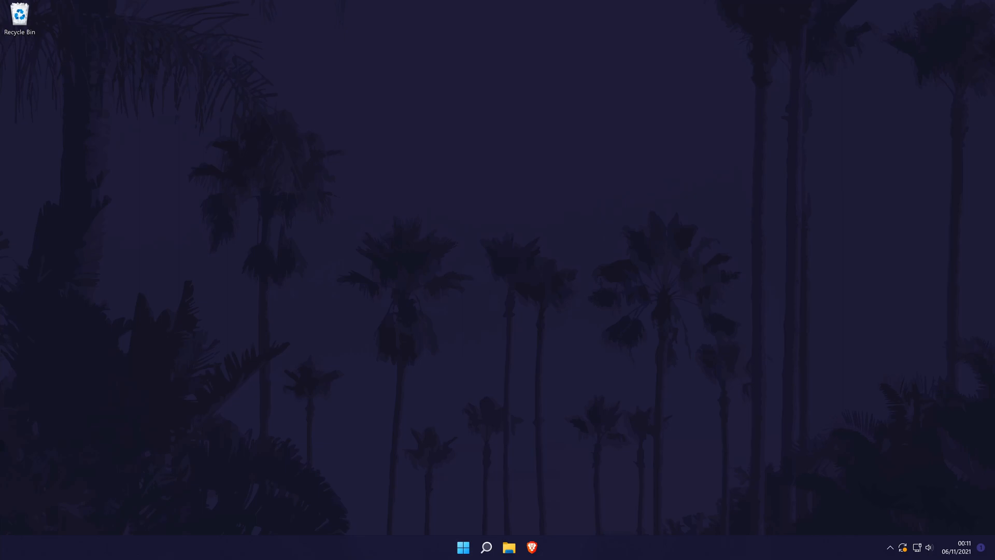
mouse_move(400, 445)
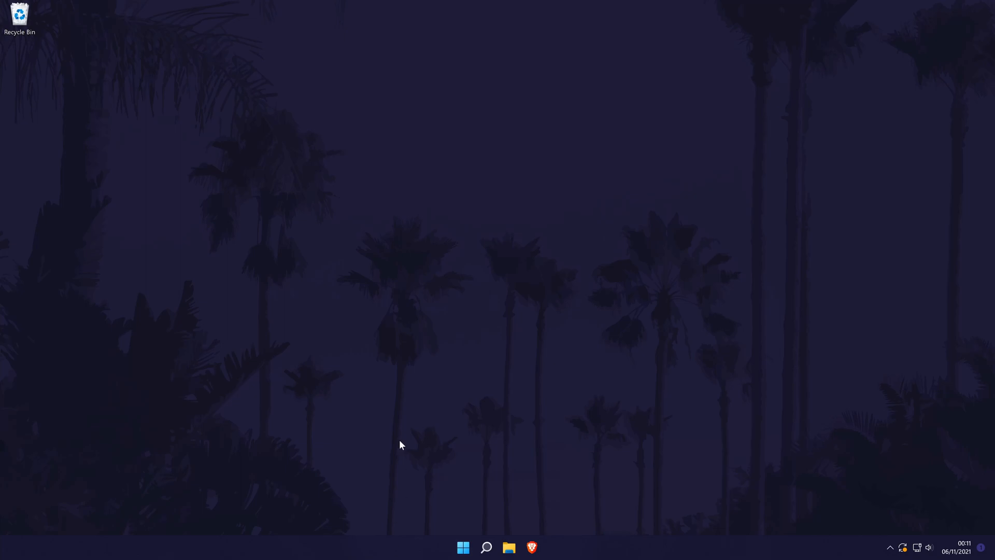
- Launch Control Panel from search and reach Network and Sharing Centre
type("control Panel")
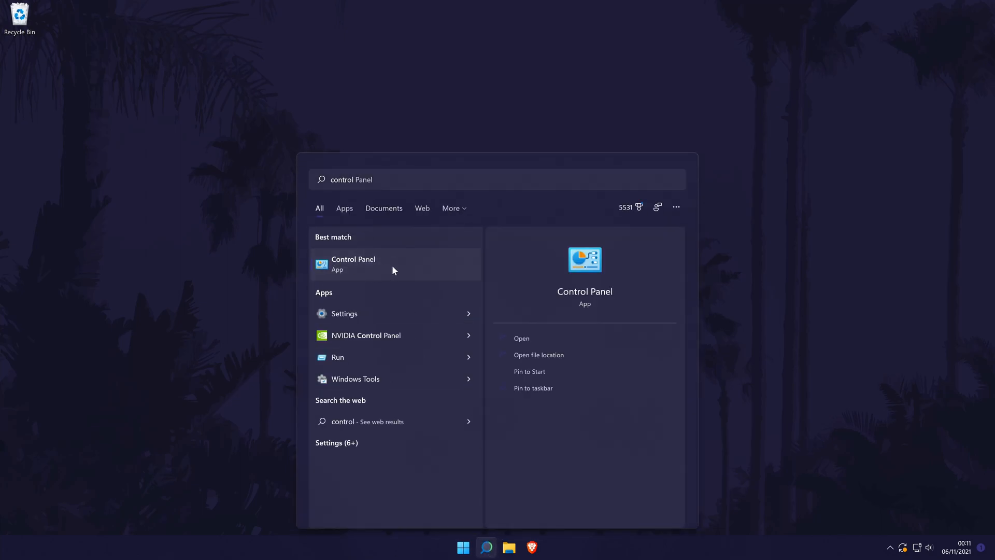
left_click(352, 263)
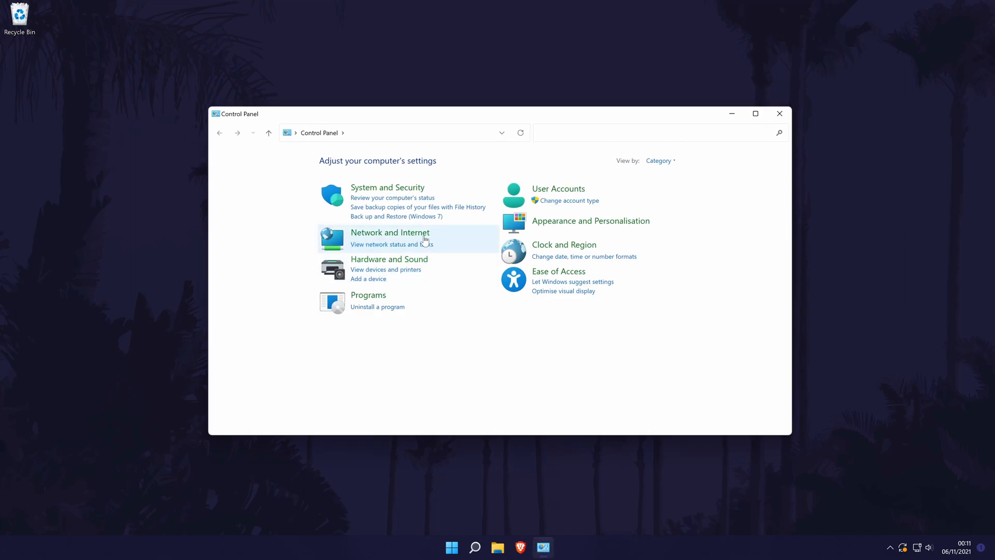
left_click(389, 232)
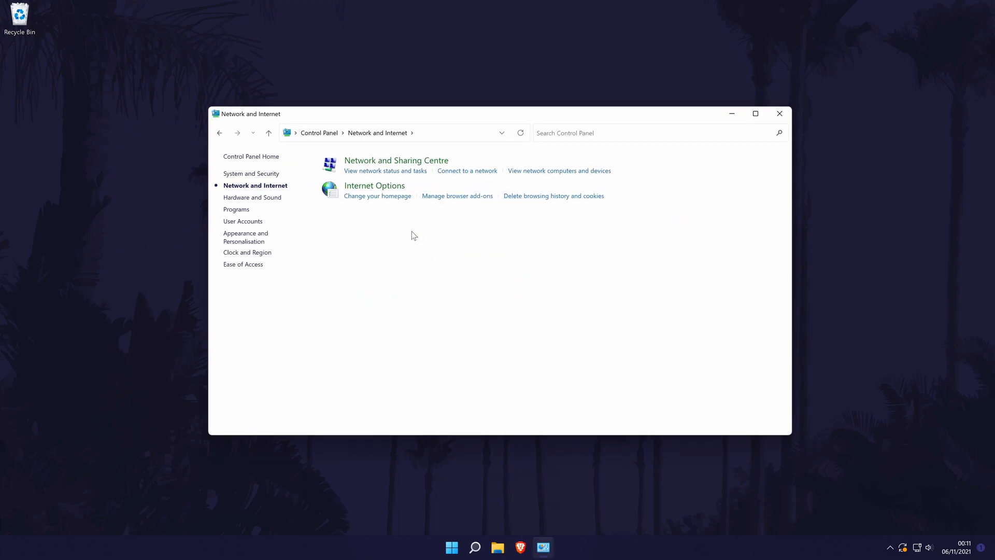
left_click(395, 160)
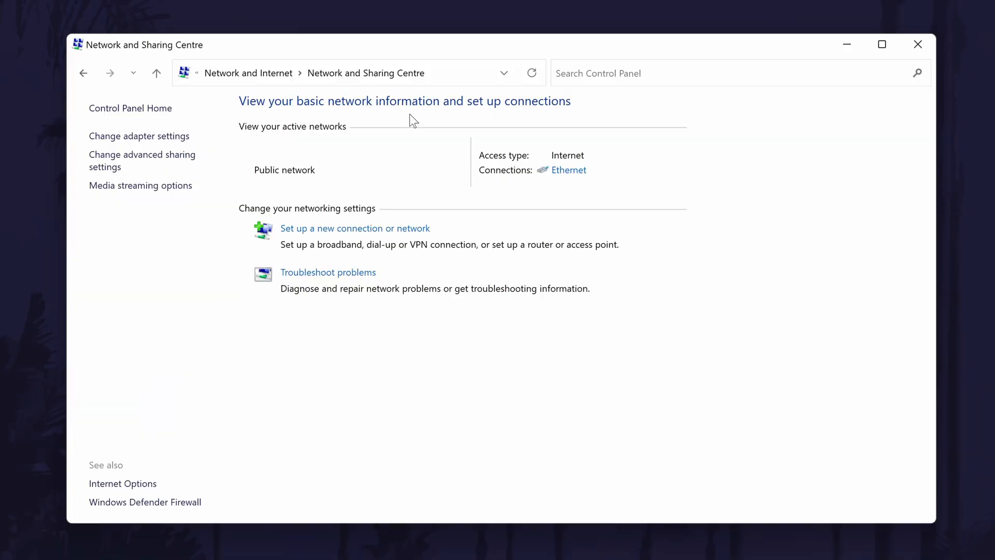
mouse_move(651, 133)
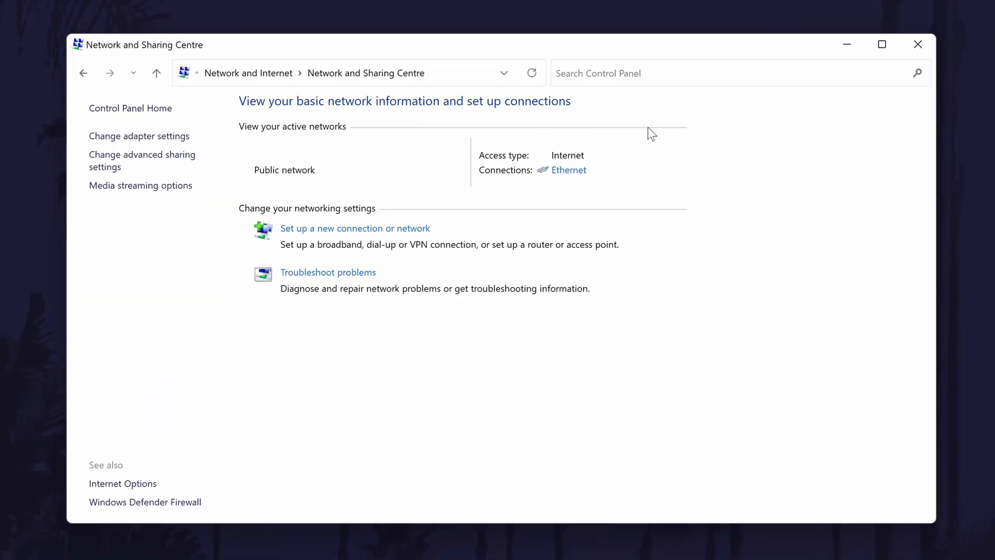
mouse_move(586, 181)
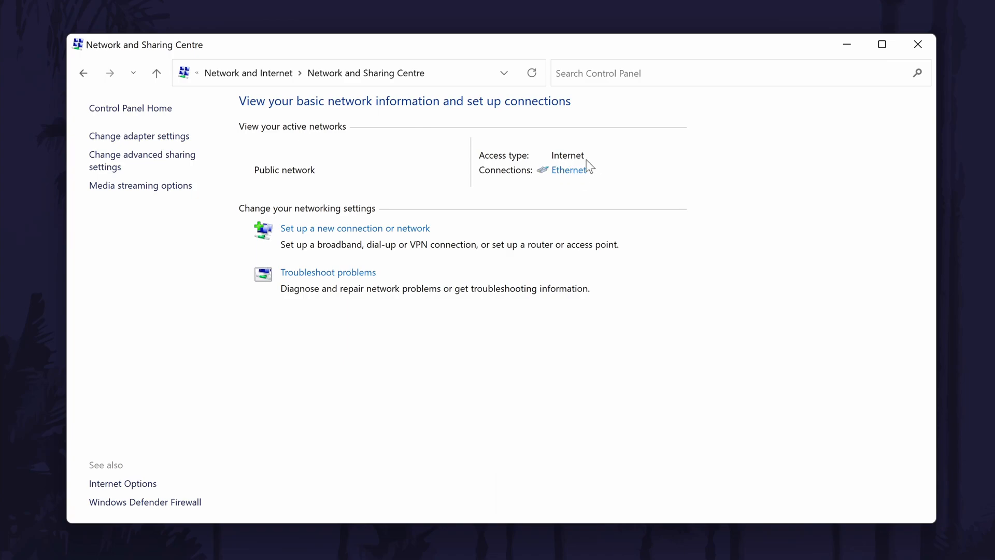
- From Ethernet status, reach the Realtek adapter's hardware properties at its driver details
left_click(569, 169)
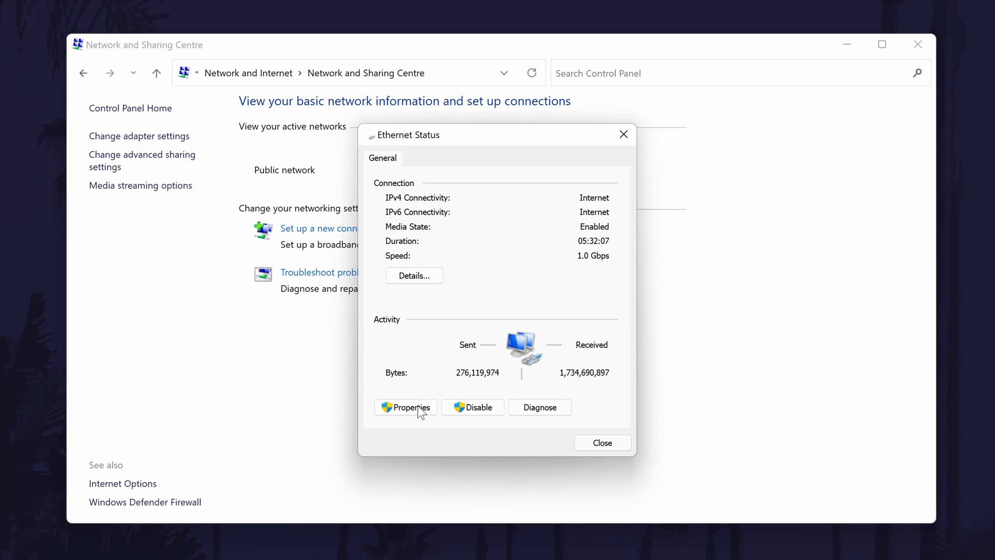
left_click(406, 406)
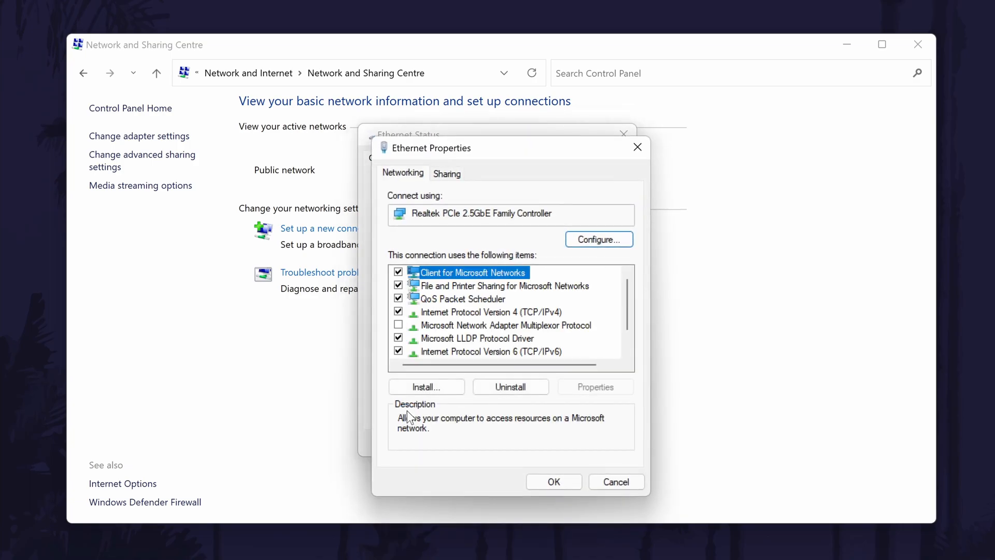
left_click(598, 240)
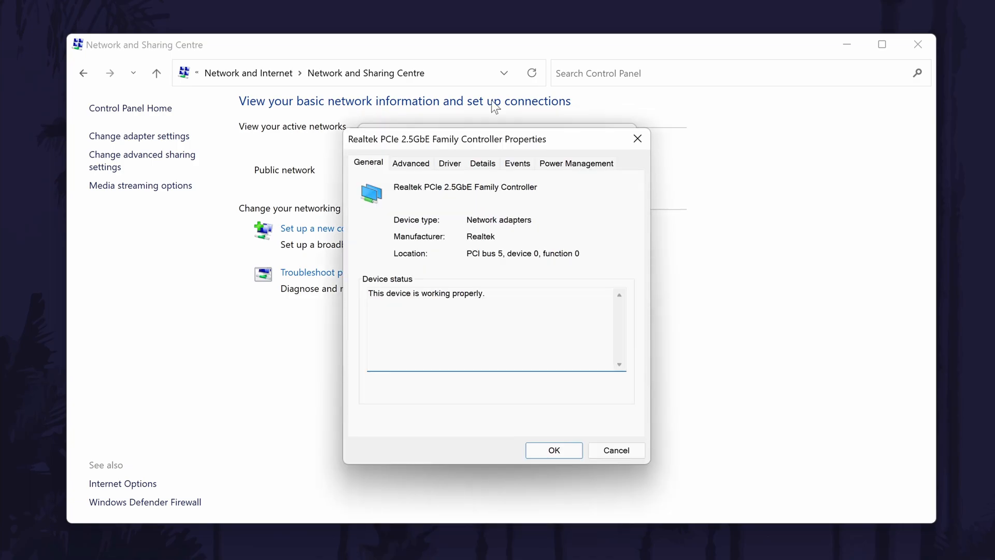
left_click(449, 163)
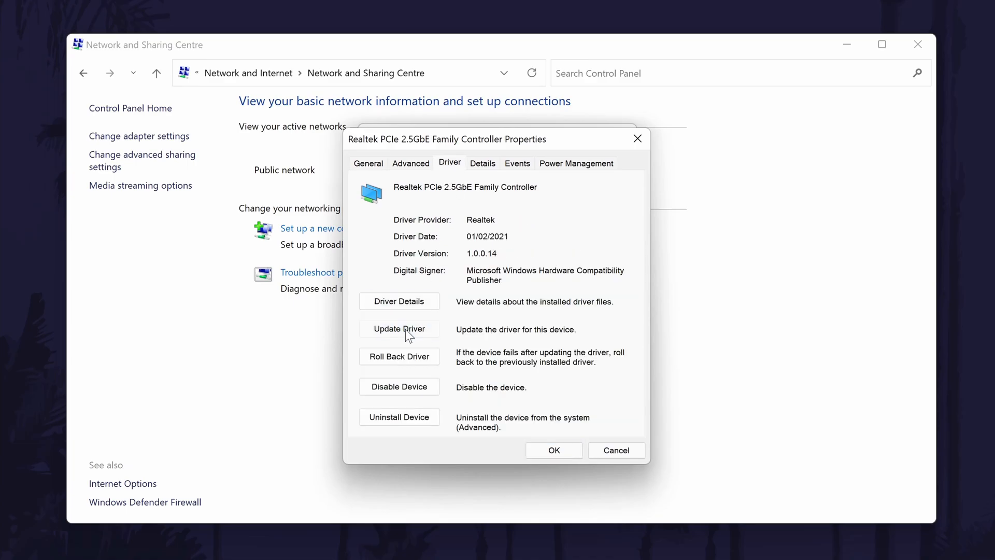
left_click(399, 328)
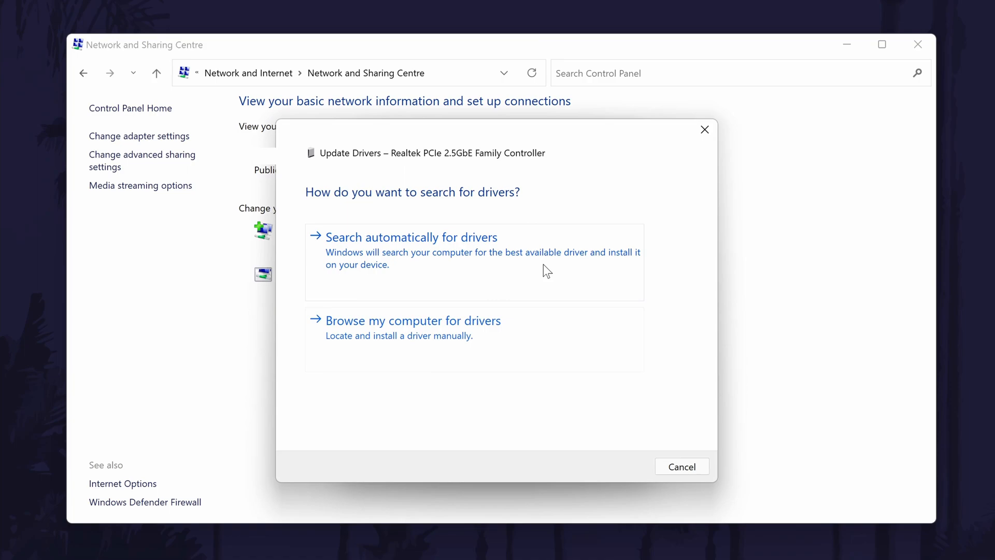
left_click(412, 236)
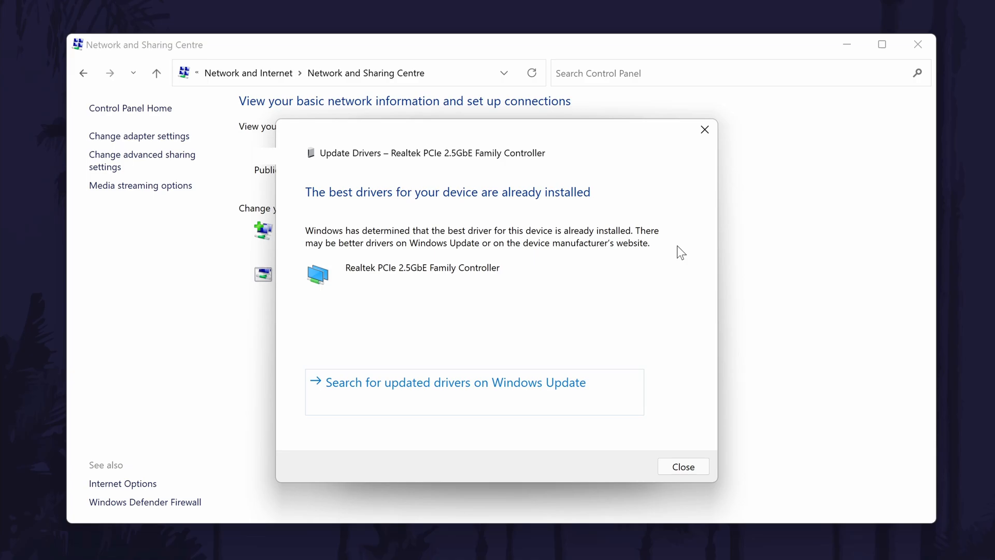
left_click(682, 466)
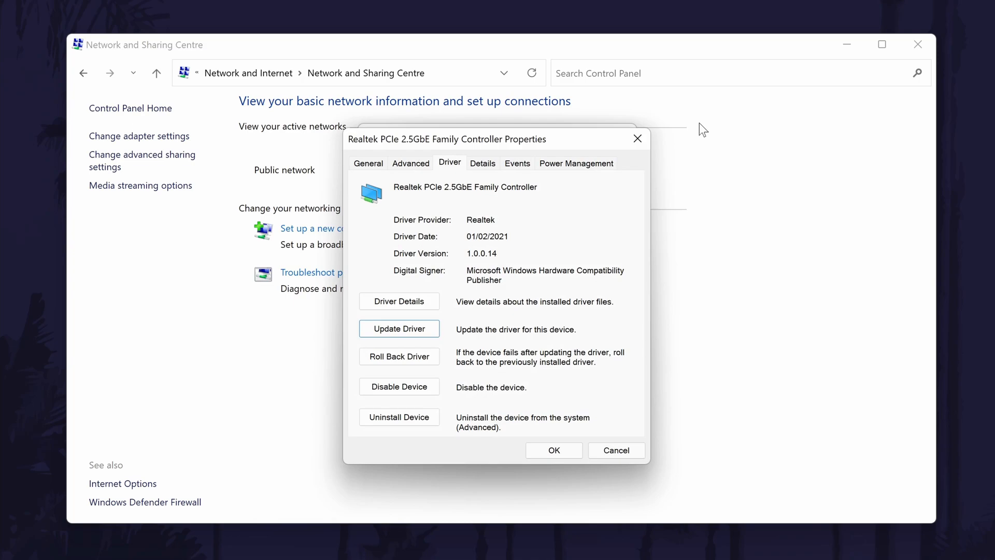
mouse_move(586, 141)
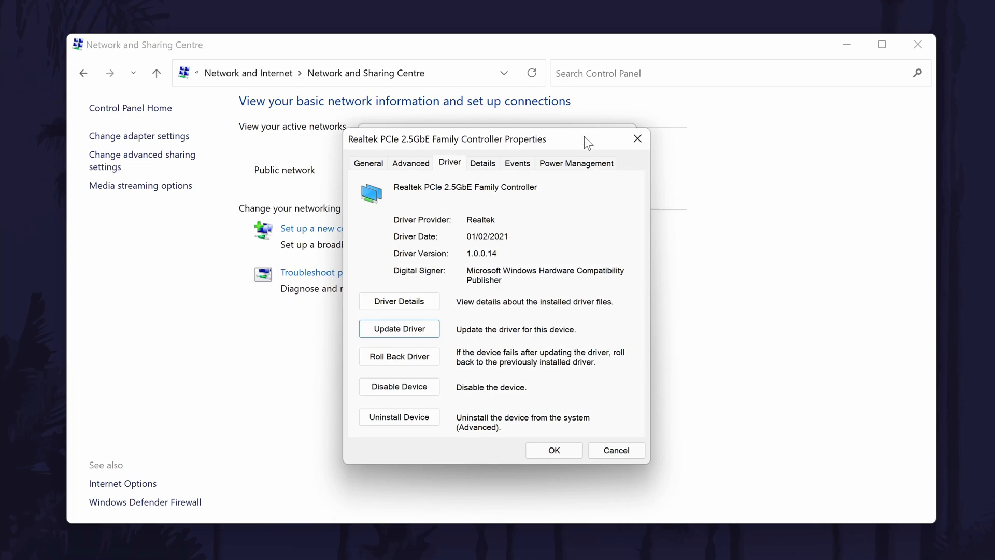
- Under Power Management, toggle 'Allow the computer to turn off this device to save power'
left_click(575, 163)
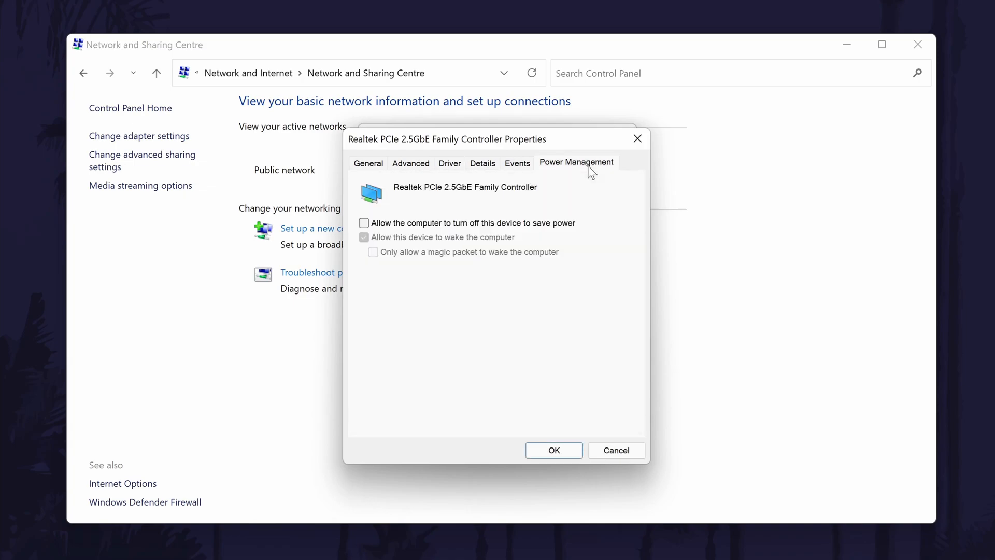
left_click(363, 222)
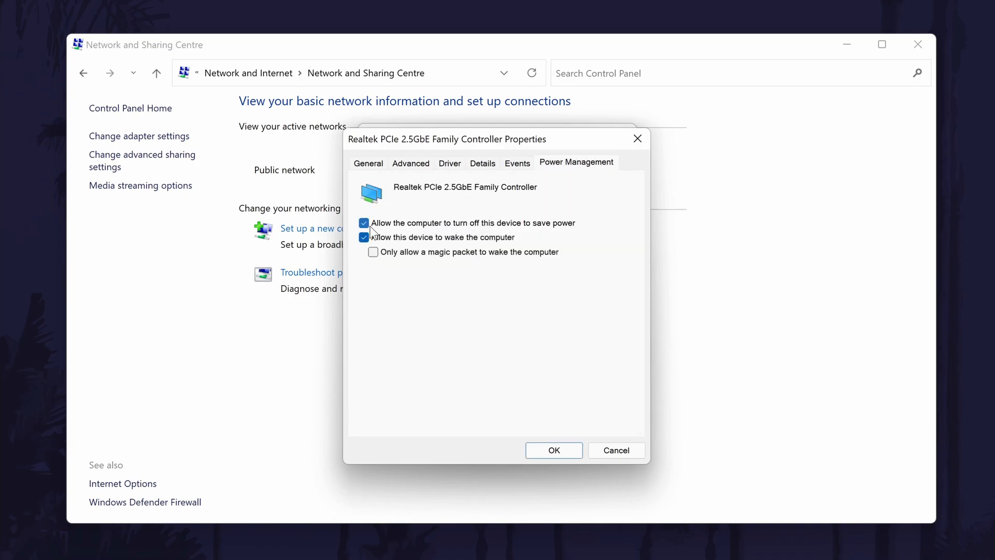
left_click(364, 223)
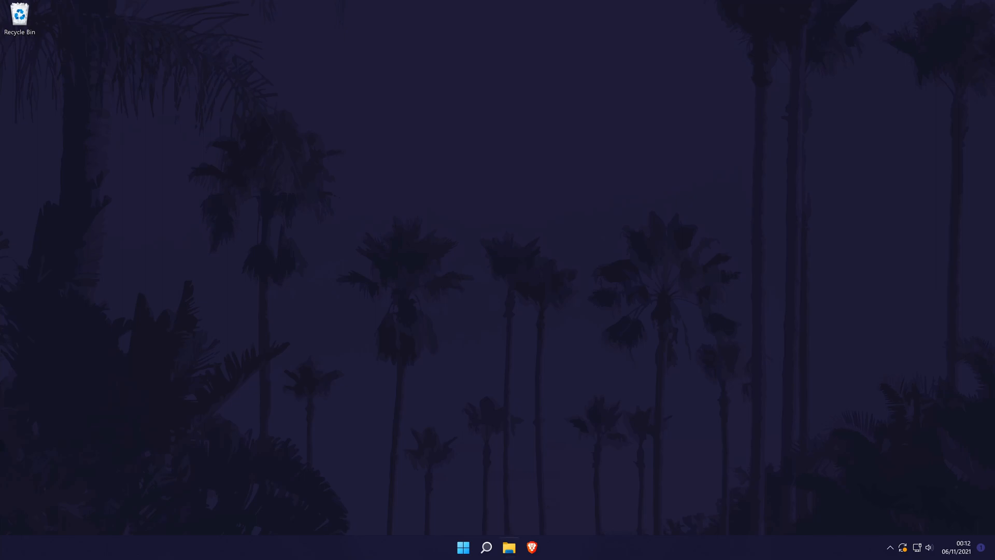
- Reopen Control Panel and return to Network and Sharing Centre
type("control")
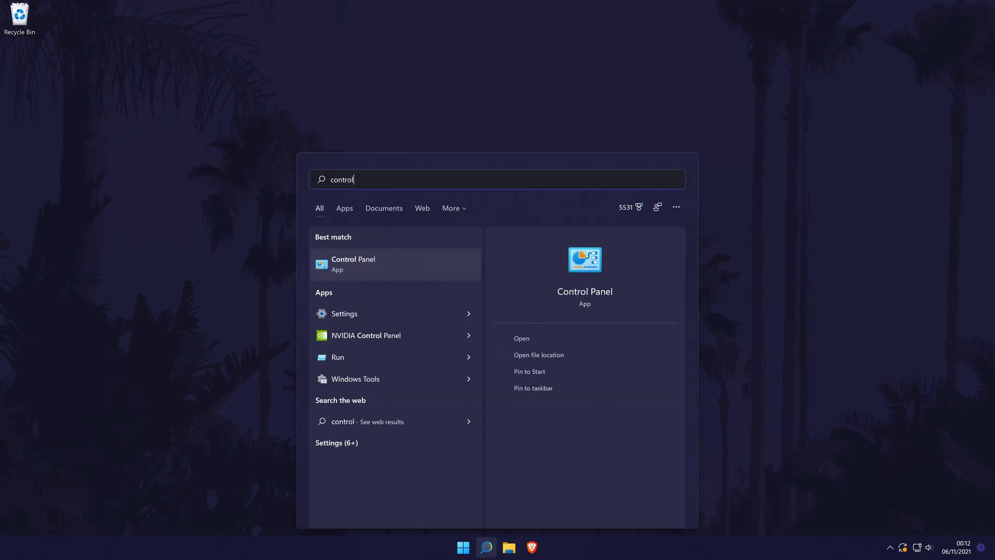
left_click(353, 264)
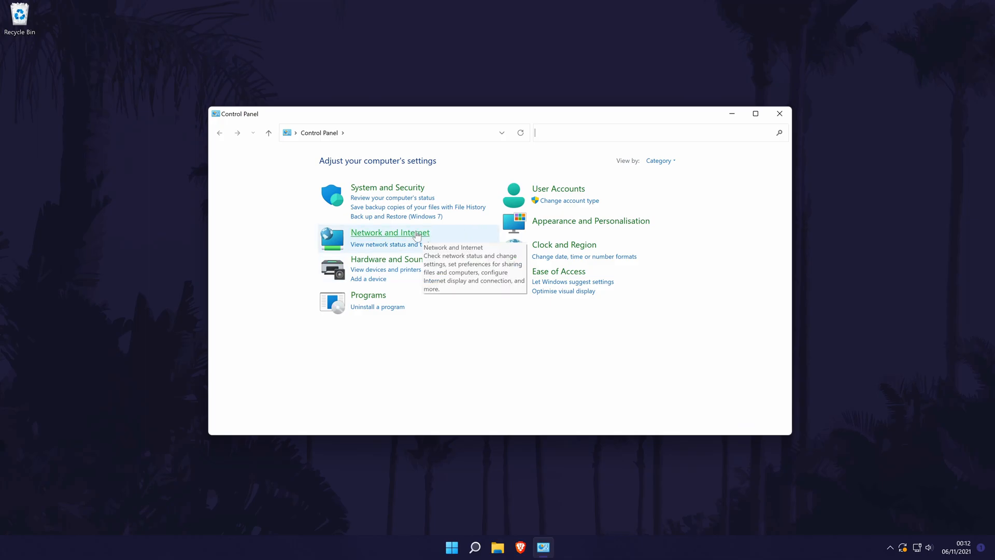
left_click(390, 232)
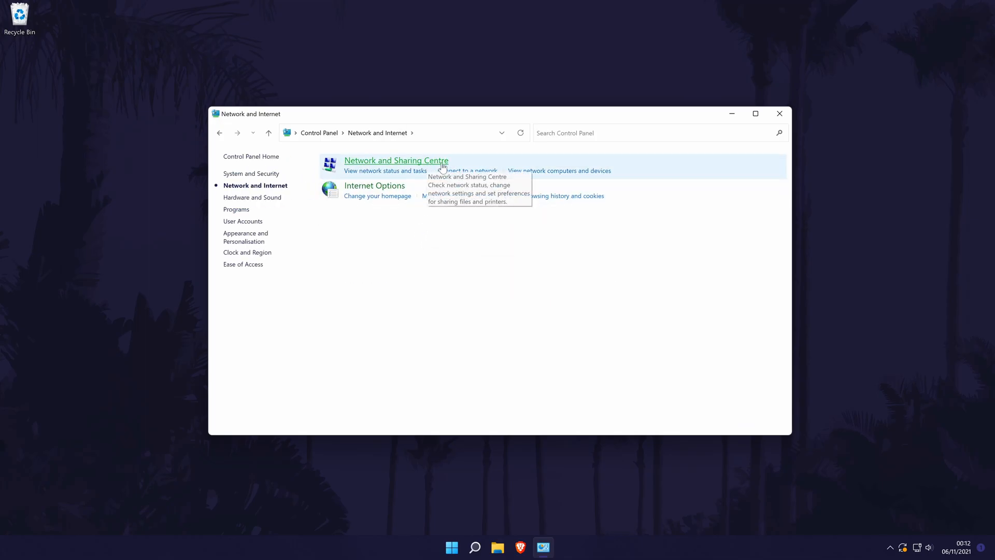
left_click(395, 160)
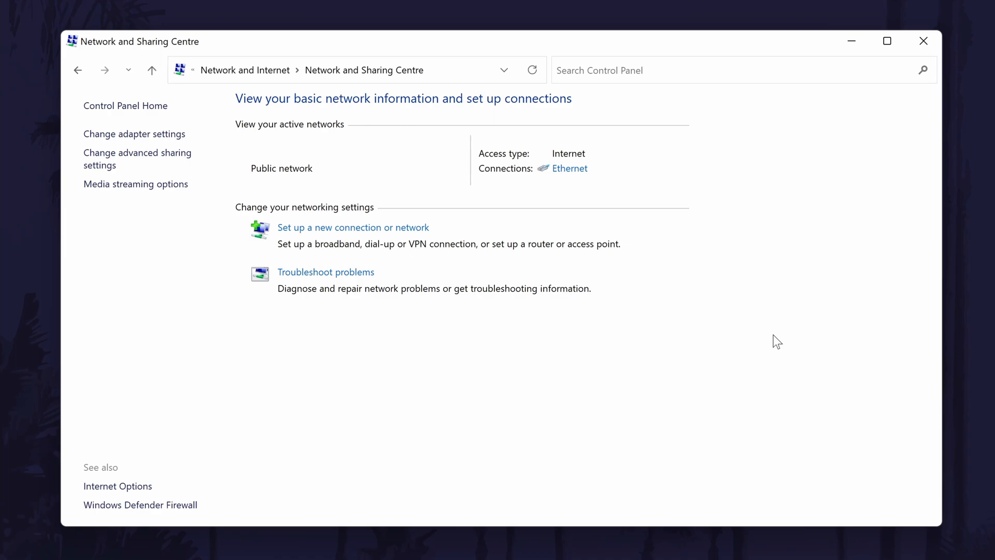
mouse_move(624, 162)
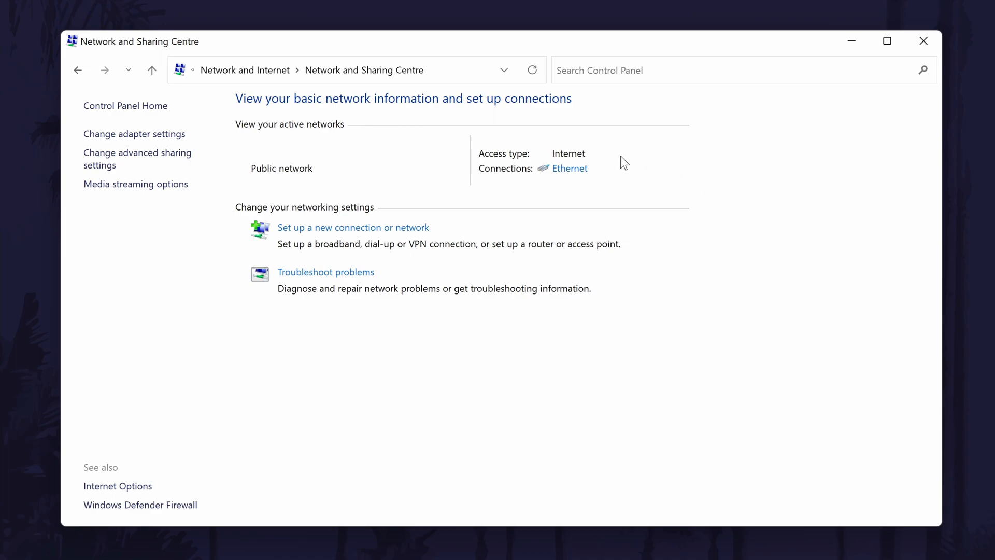
- From Ethernet properties, bring up Internet Protocol Version 4 (TCP/IPv4) properties
left_click(569, 168)
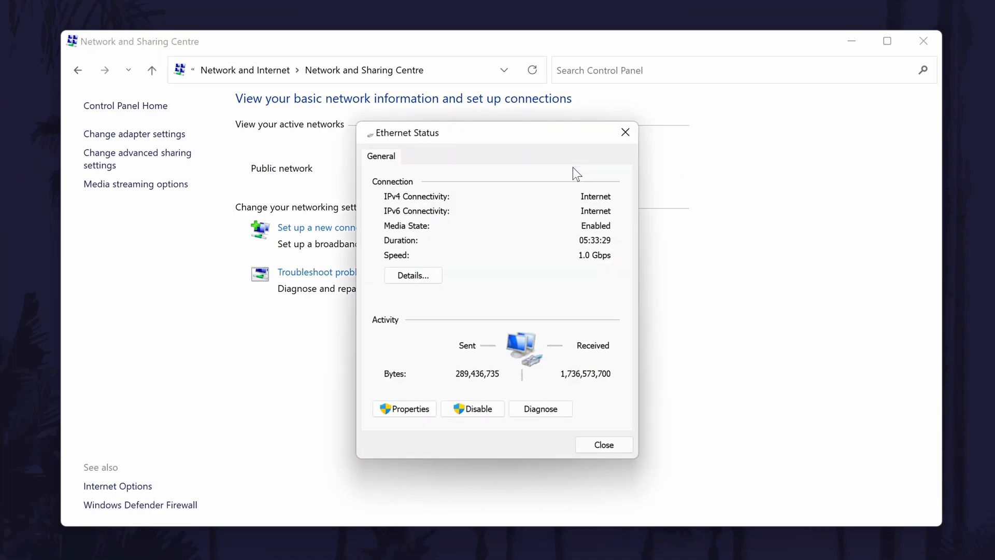
left_click(403, 408)
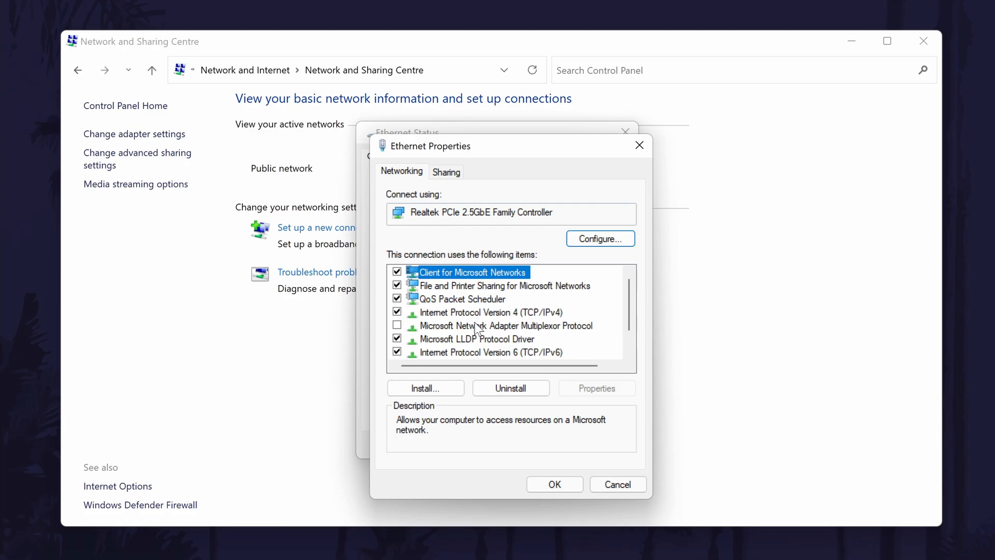
left_click(493, 312)
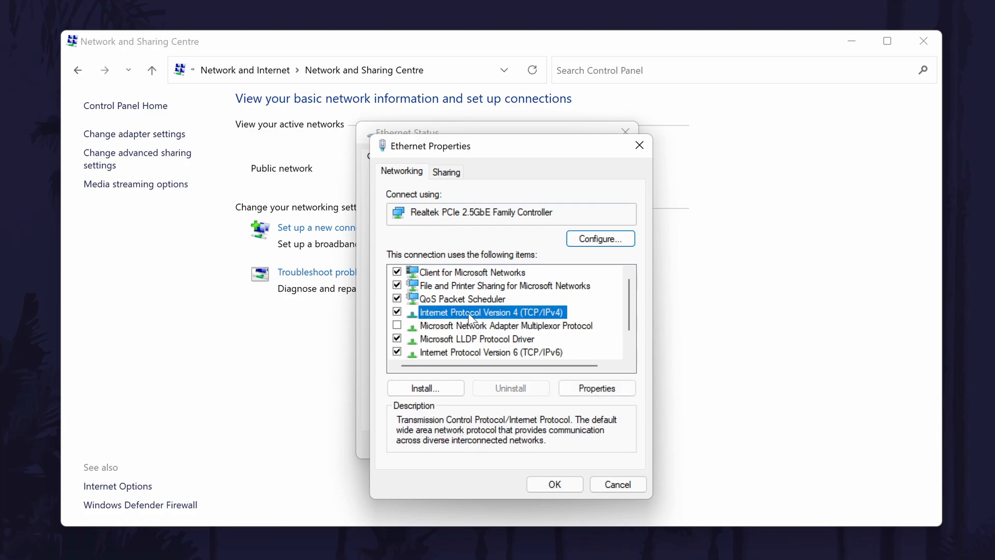
left_click(596, 388)
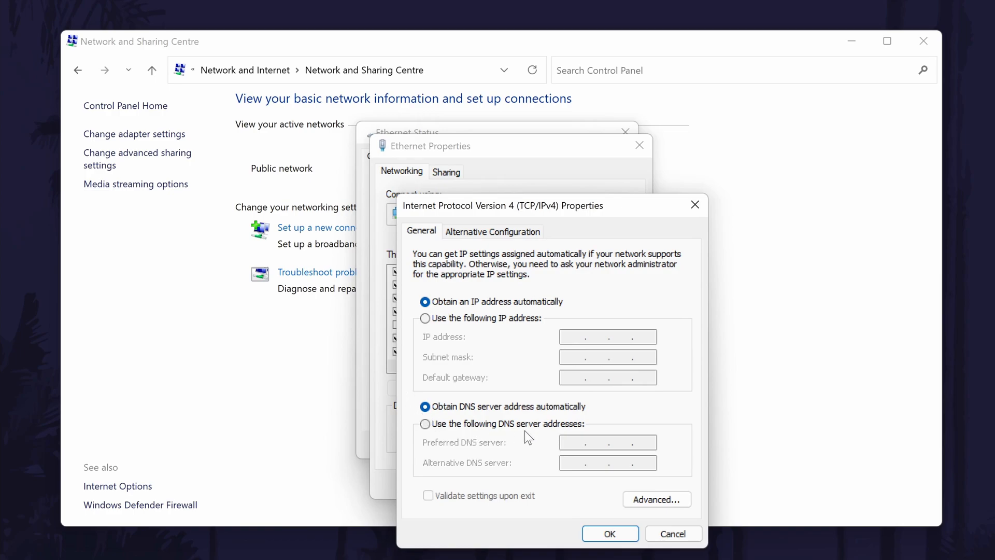
- Set manual DNS servers 8.8.8.8 and 8.8.4.4 for Ethernet IPv4 and confirm
left_click(424, 423)
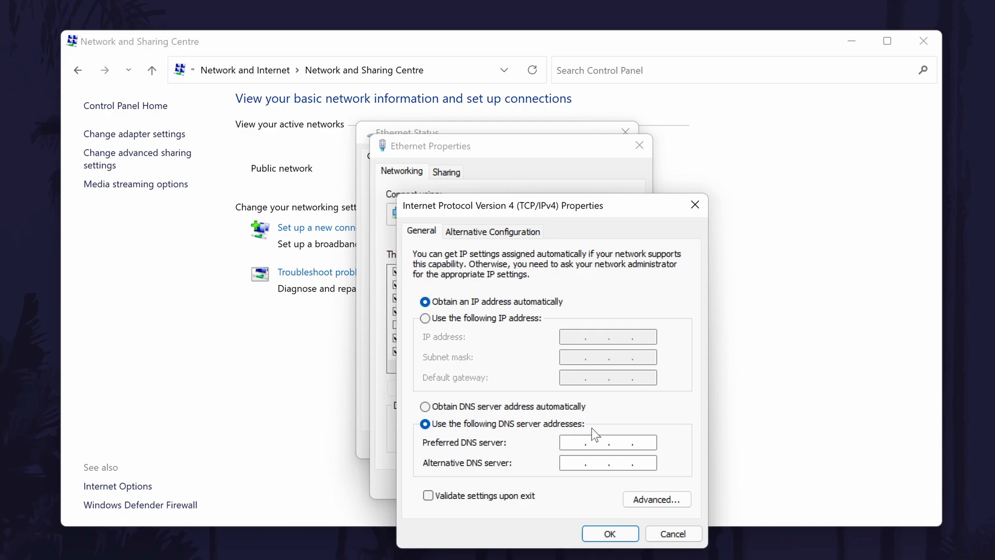
type("8 . 8 . 4 .")
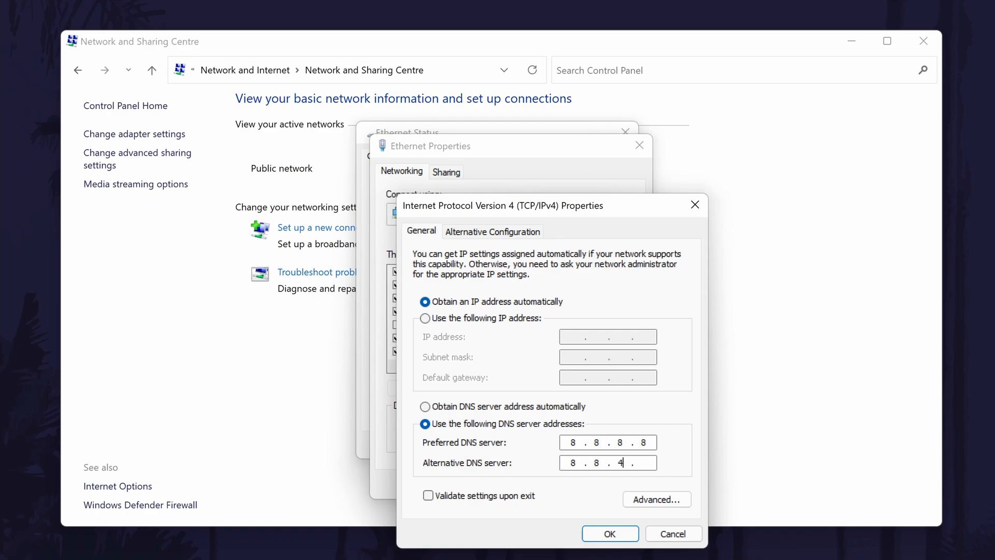
type("4")
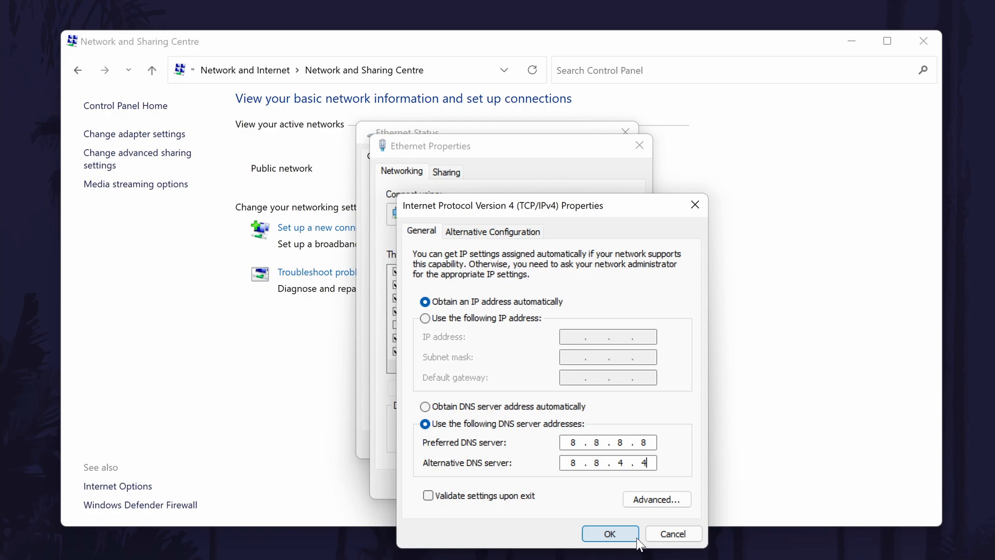
left_click(608, 533)
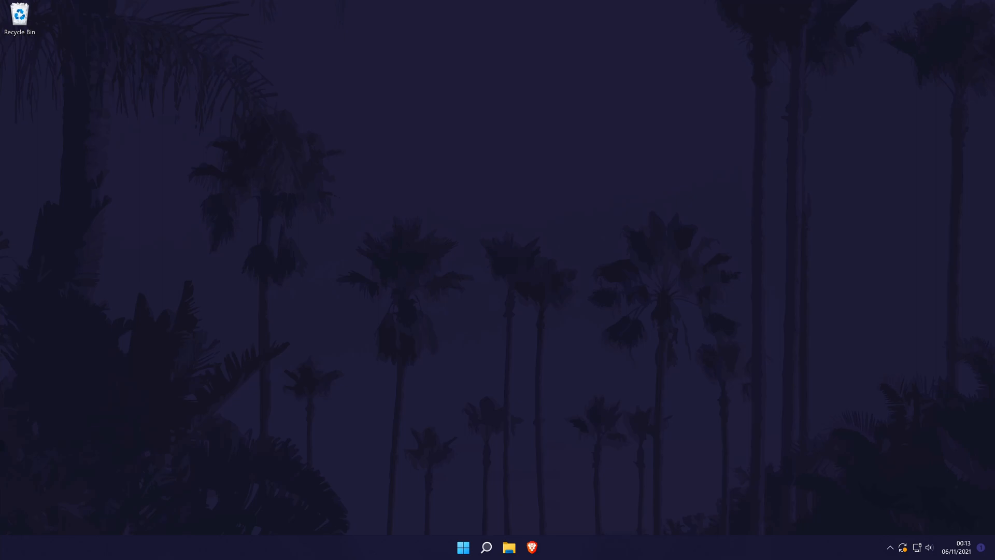
- Launch Task Manager from the Start button's shortcut menu to view per-process network usage
right_click(462, 547)
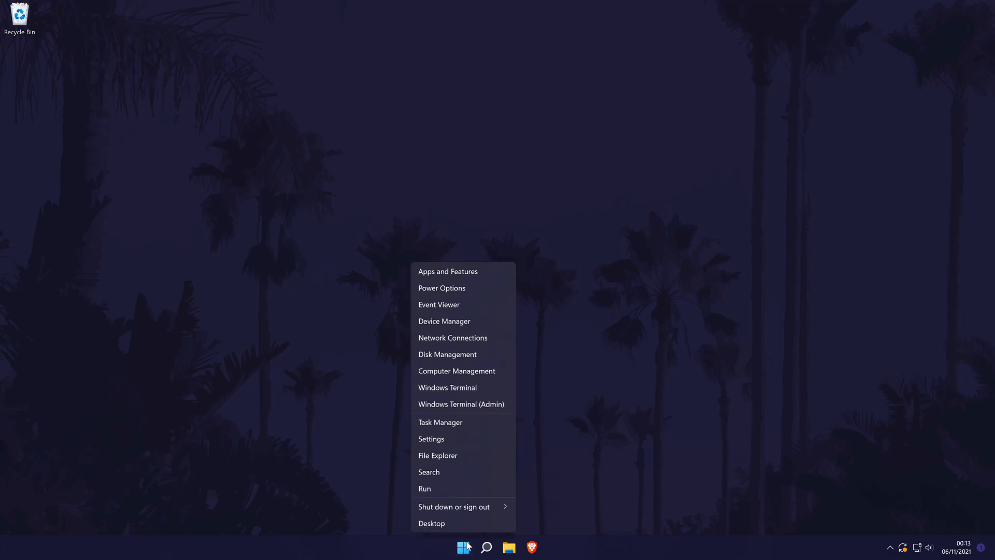
left_click(462, 428)
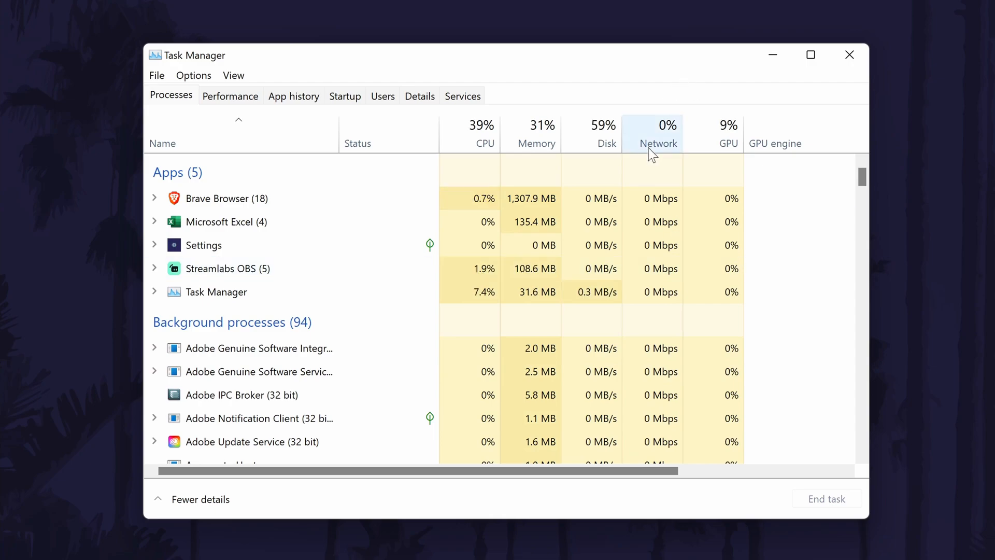
mouse_move(652, 138)
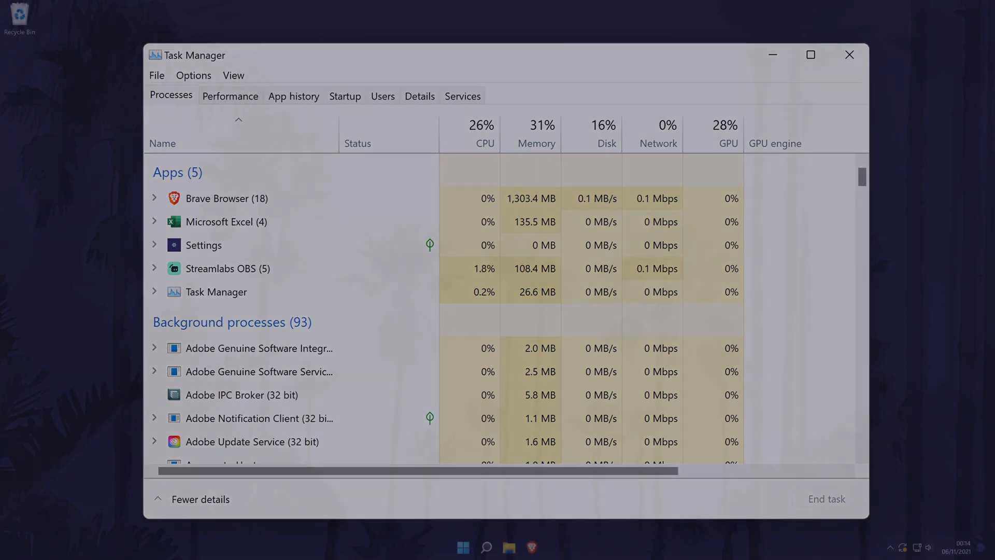
- Review per-app data usage under Network & internet in Settings, then close Settings
left_click(849, 55)
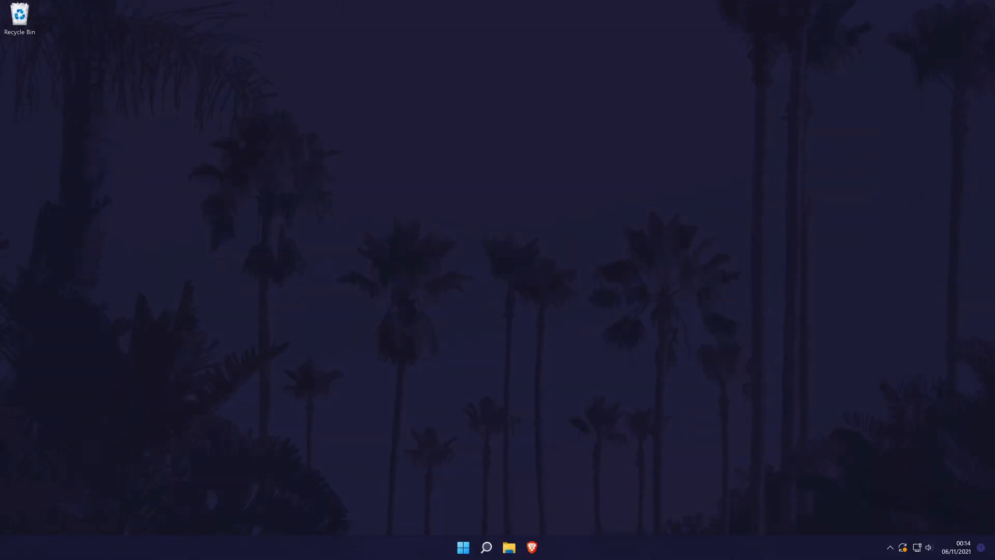
type("settings")
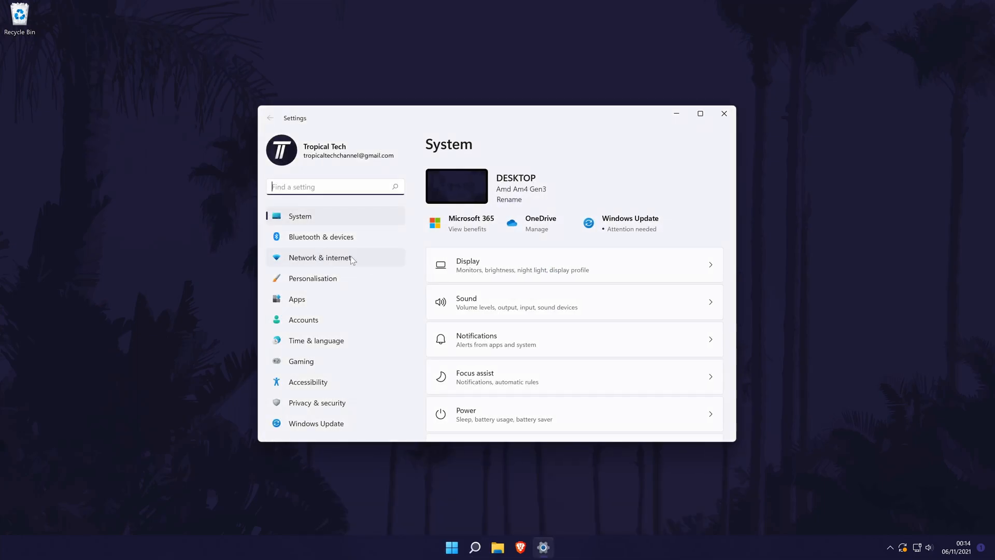
left_click(320, 258)
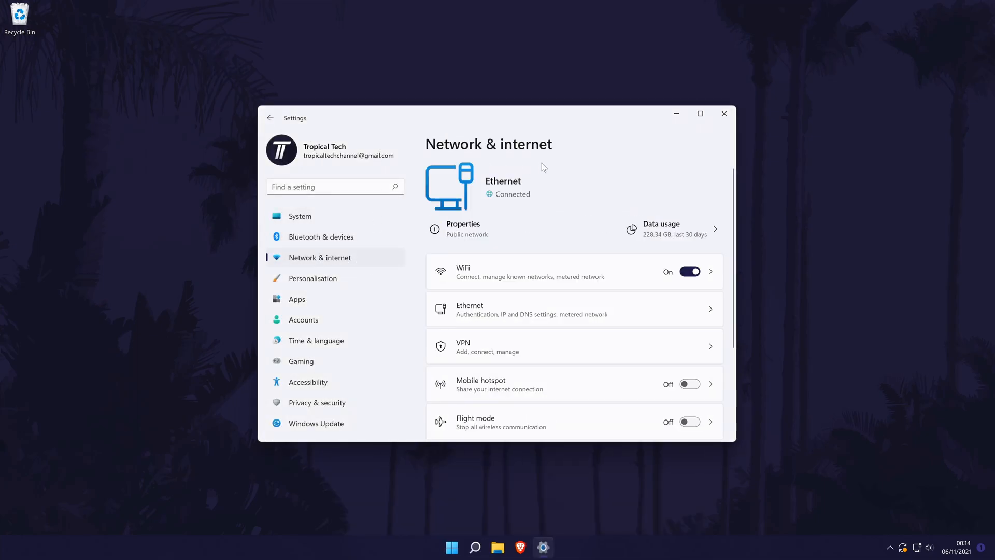
left_click(660, 228)
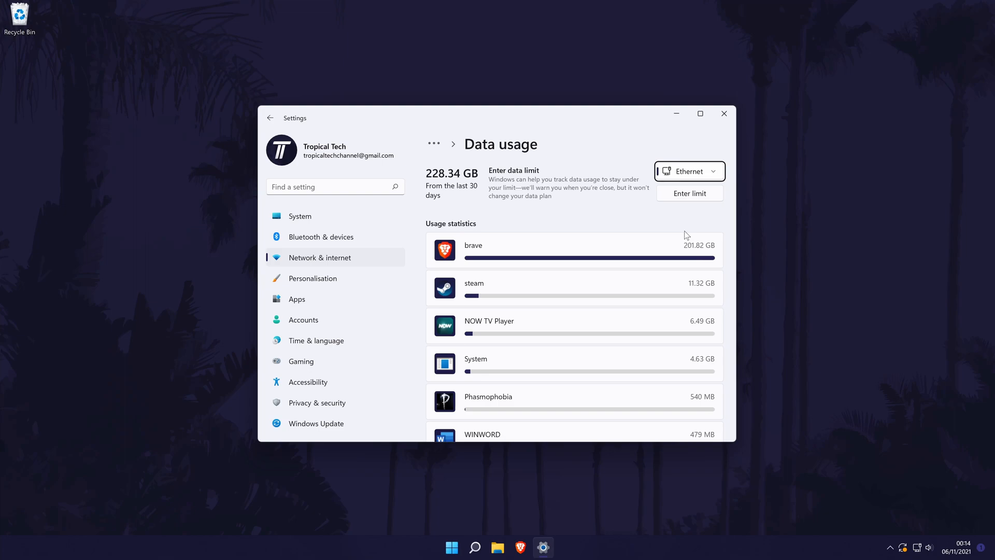
left_click(724, 114)
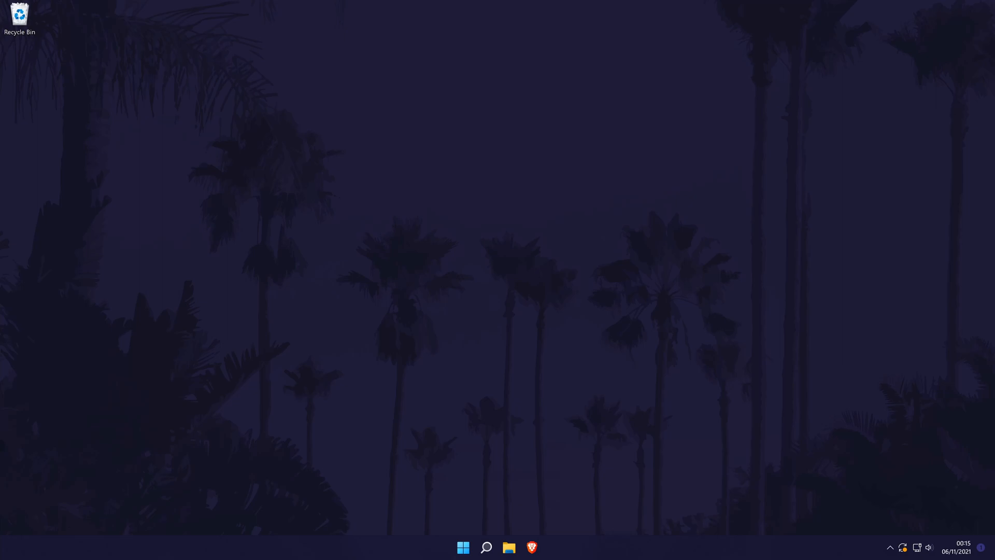
- Launch Settings from search and reach System > Troubleshoot
left_click(486, 547)
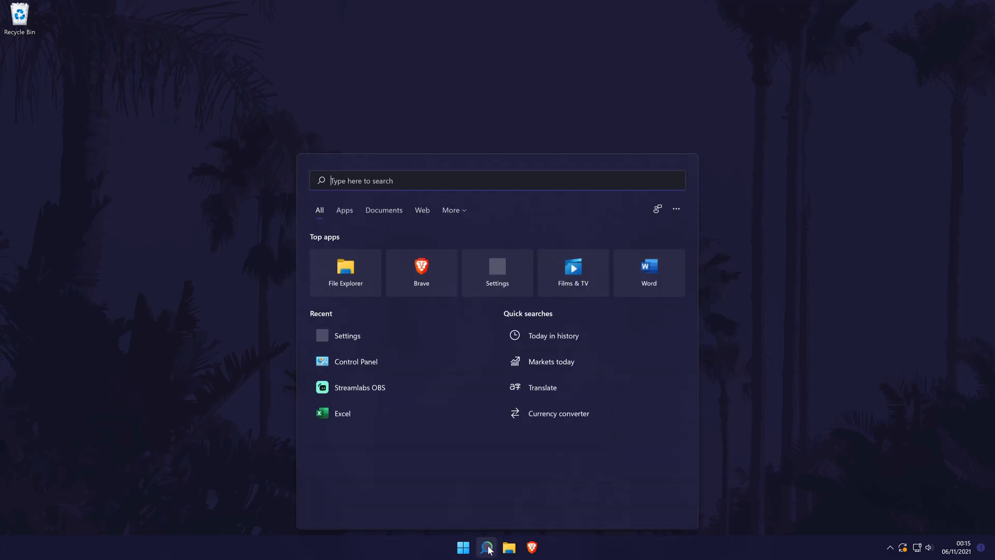
type("settings")
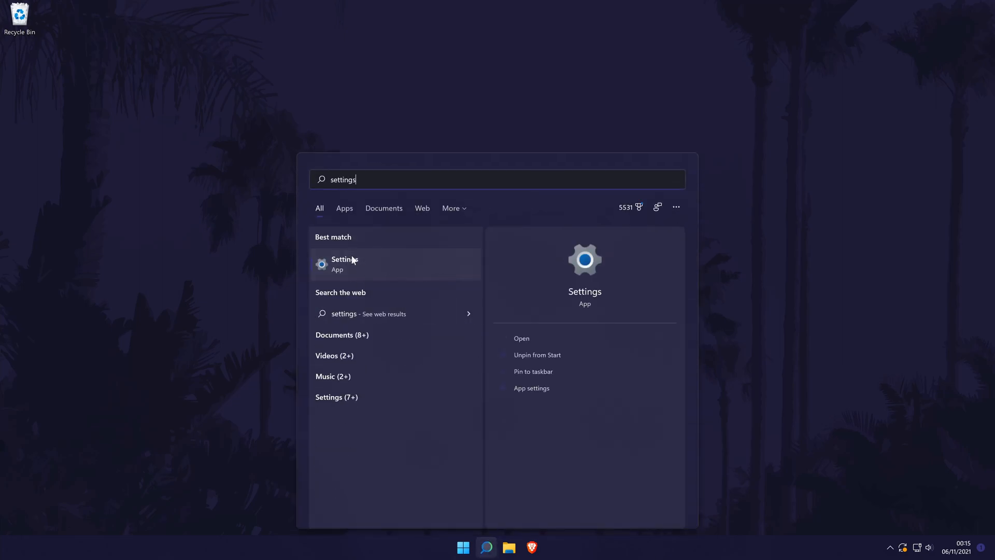
left_click(344, 263)
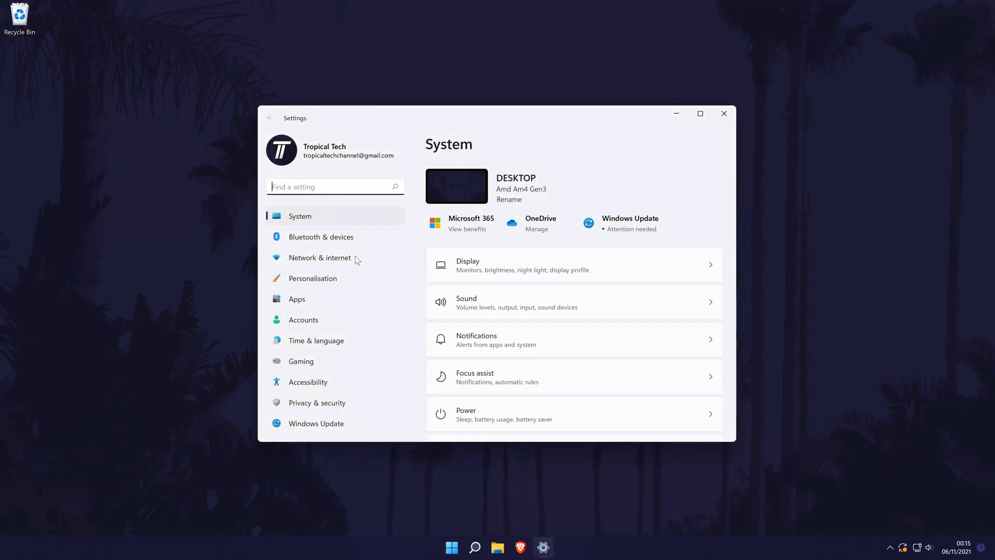
scroll("down", 3)
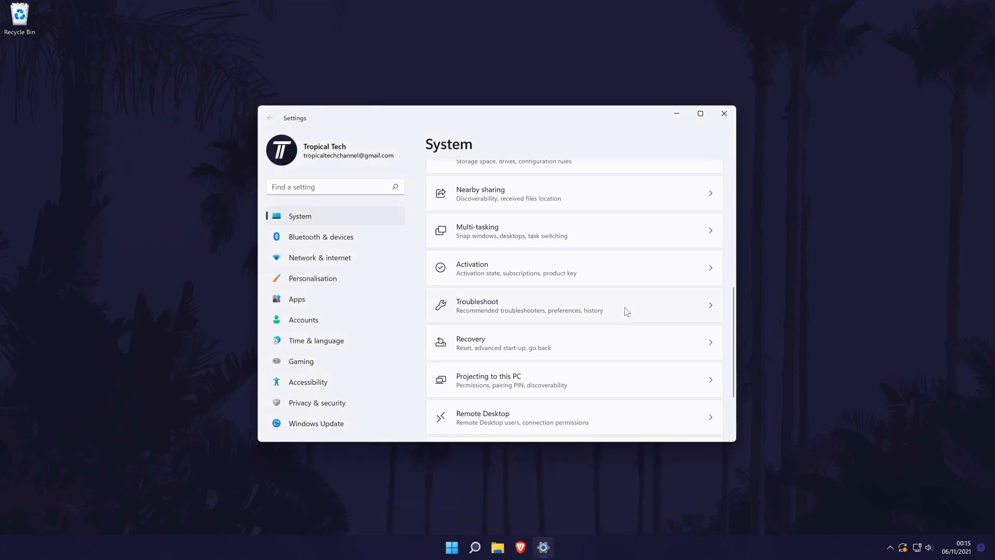
left_click(573, 305)
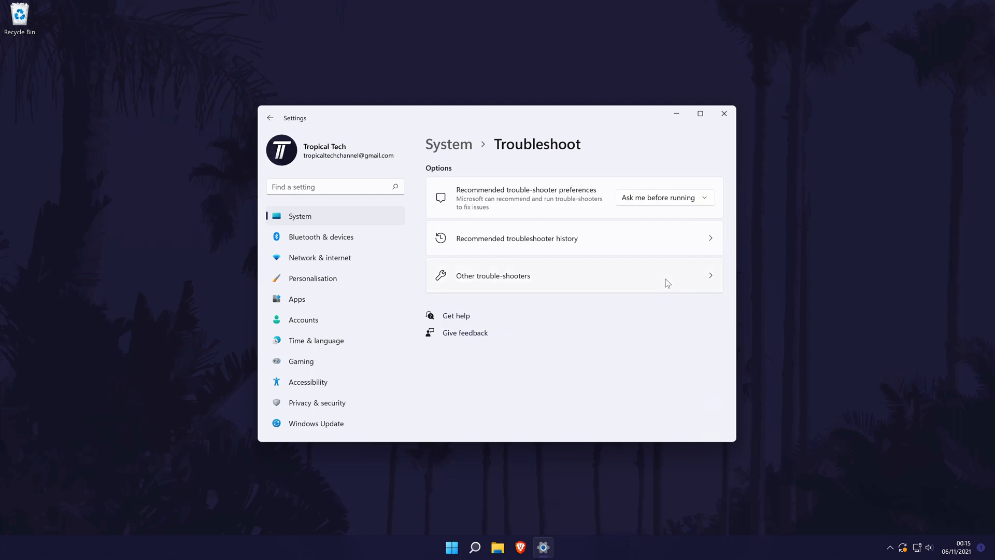
- List the other troubleshooters and scroll to Internet Connections and Network Adapter
left_click(493, 274)
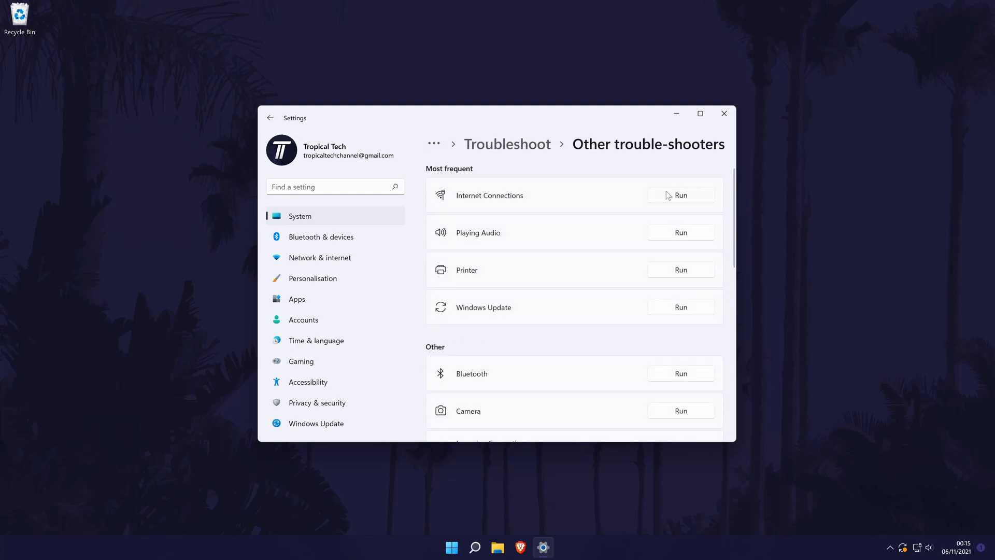
scroll("down", 3)
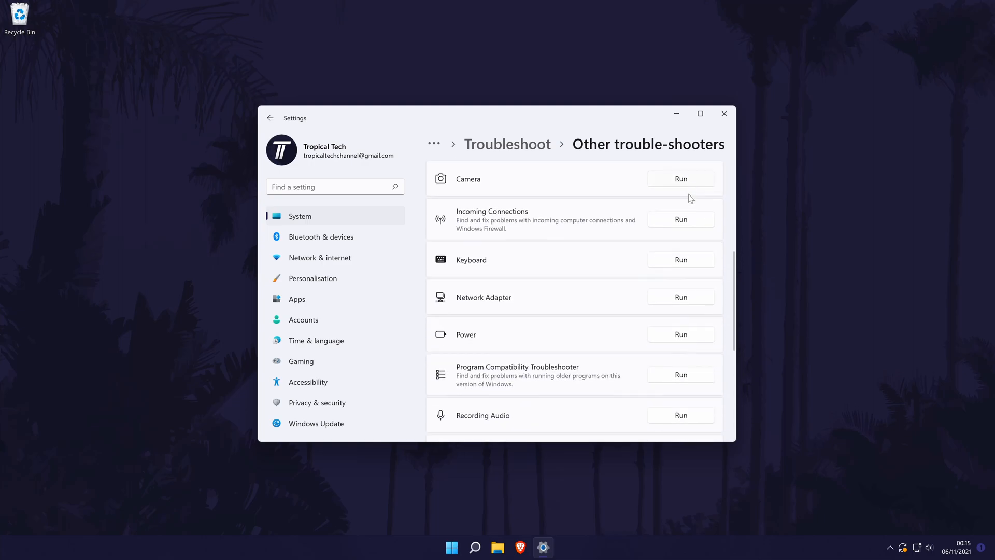
scroll("down", 3)
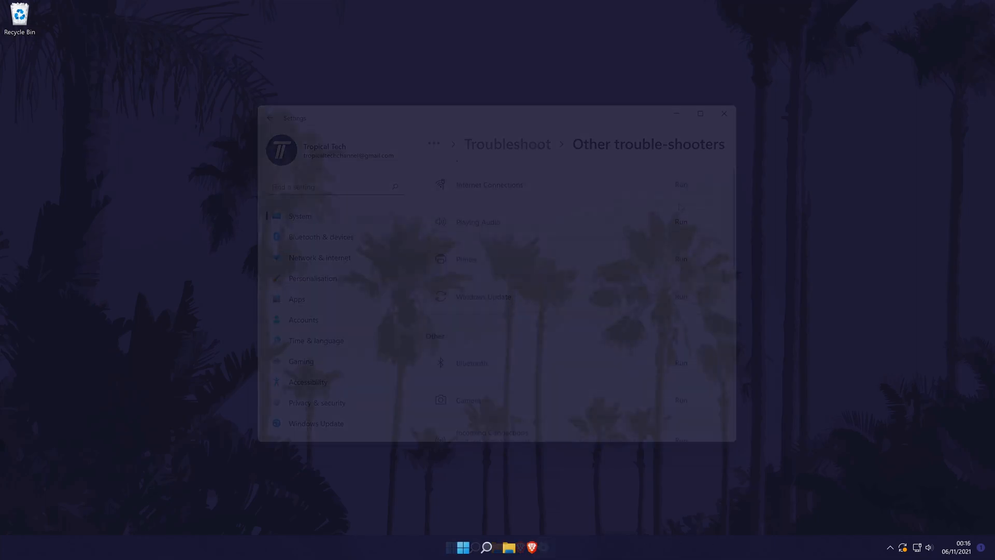
- Close Settings to the desktop and mark the banner as subscribed and liked
left_click(723, 113)
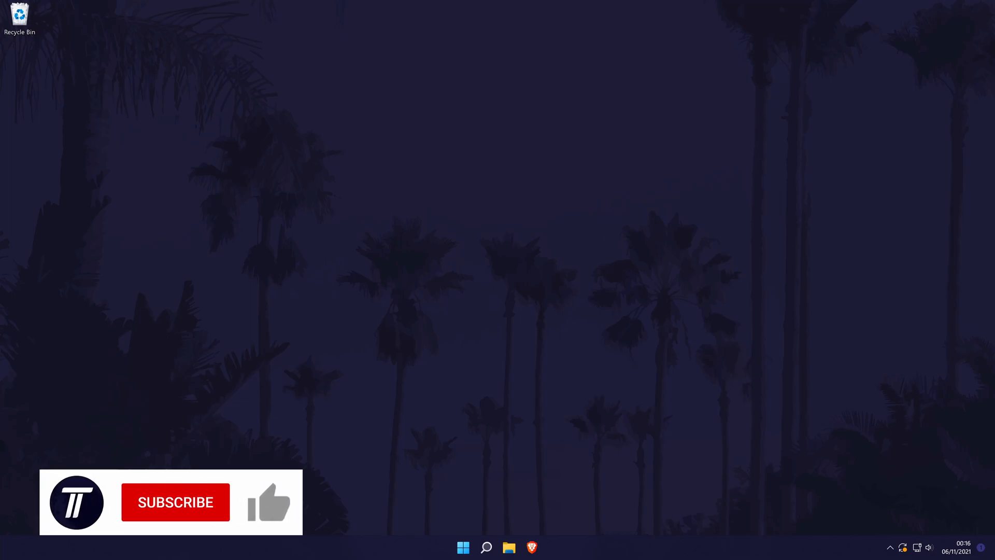
left_click(176, 502)
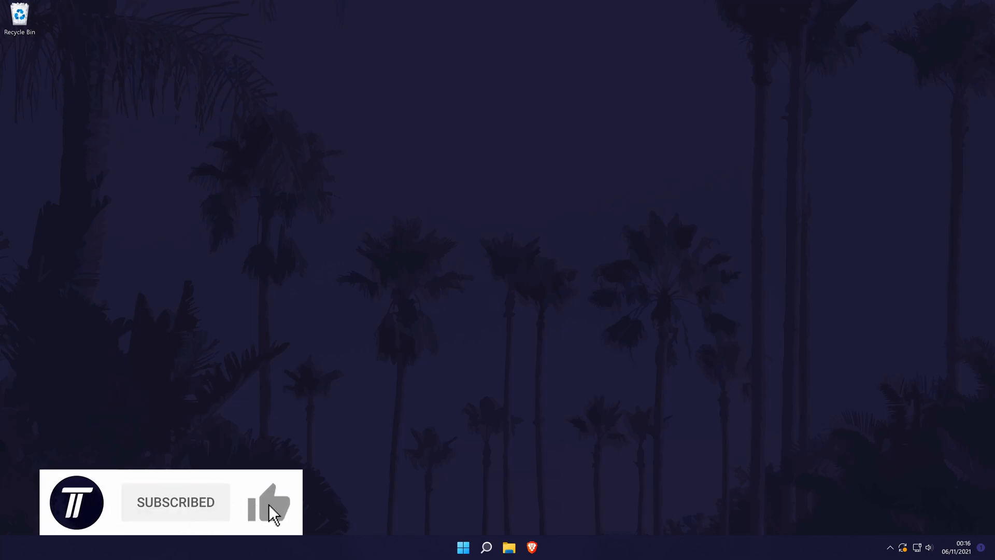
left_click(269, 501)
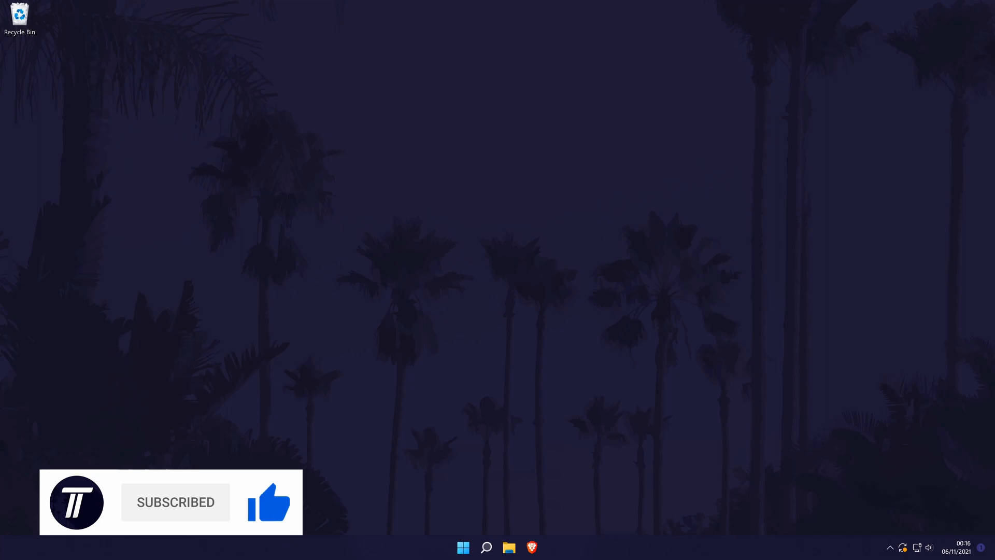